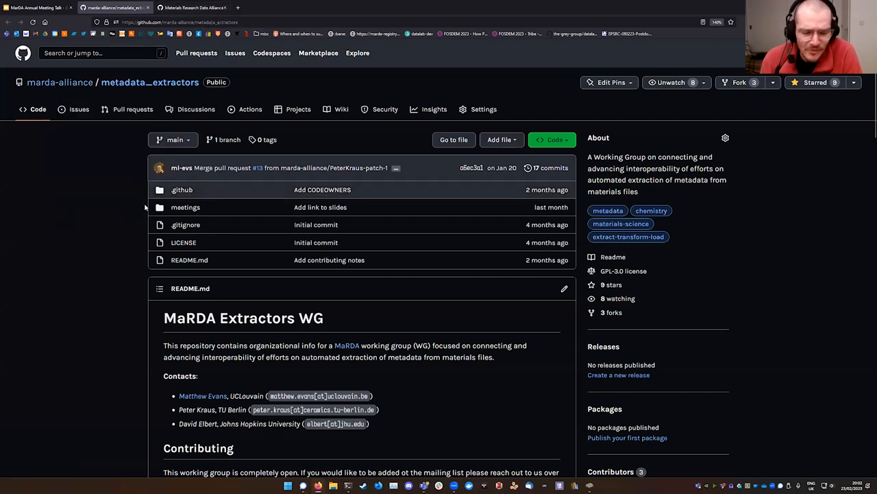
mouse_move(117, 96)
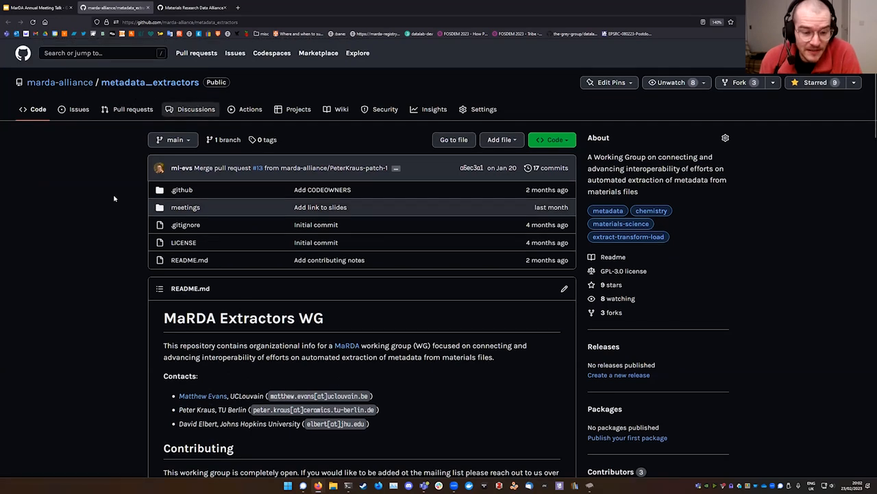
Step: Advance to the 'Motivation: User stories' slide showing the Scientist and software developer stories
scroll("down", 3)
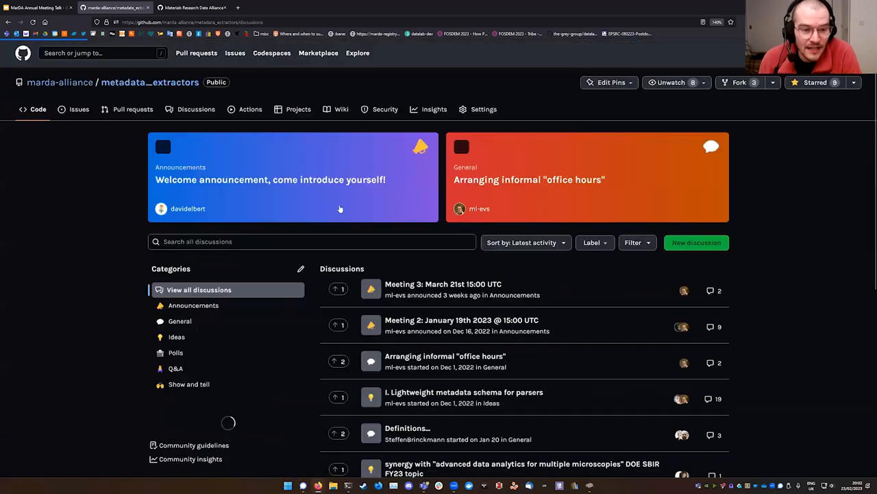
scroll("down", 3)
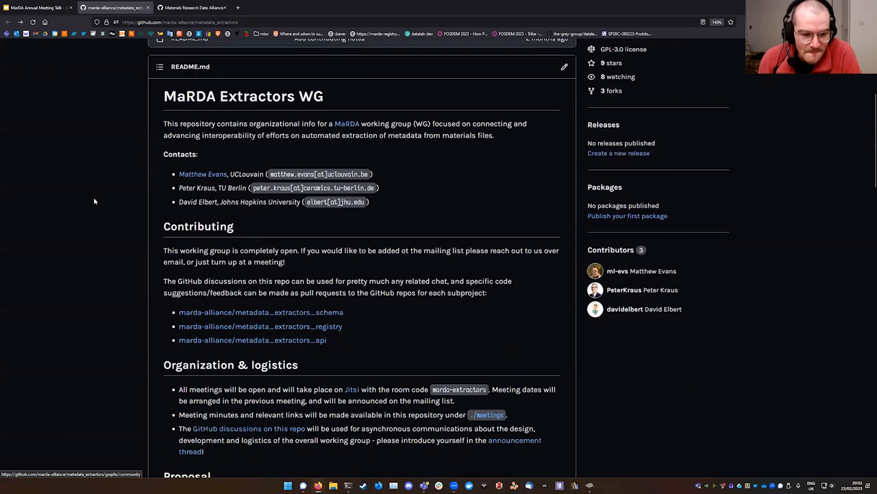
scroll("down", 3)
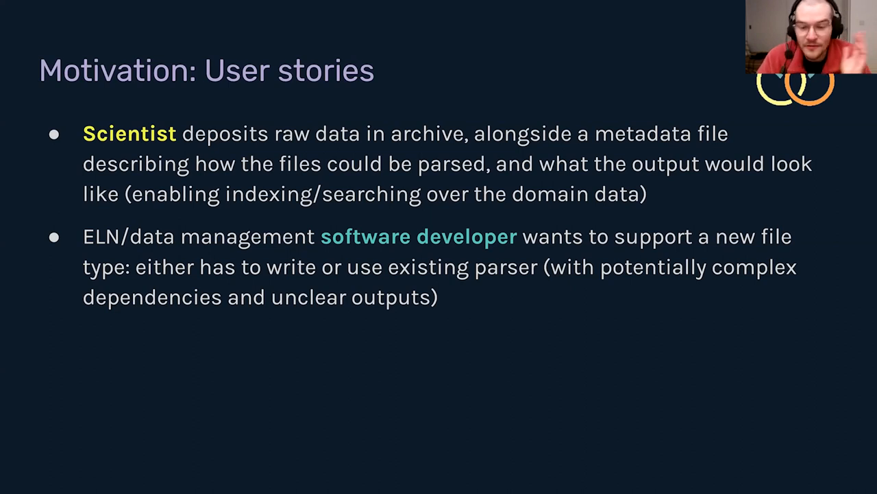
Step: Reveal the third user story on communities and ecosystems forming around parser code
key("Right")
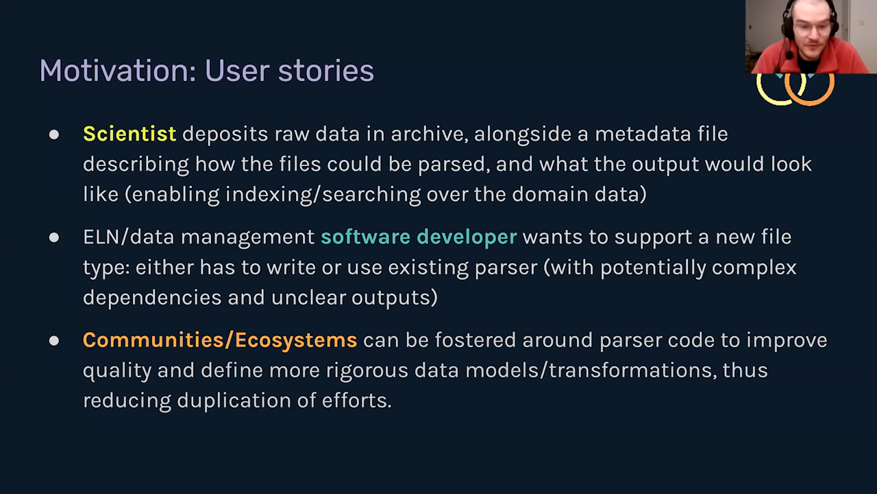
key("Right")
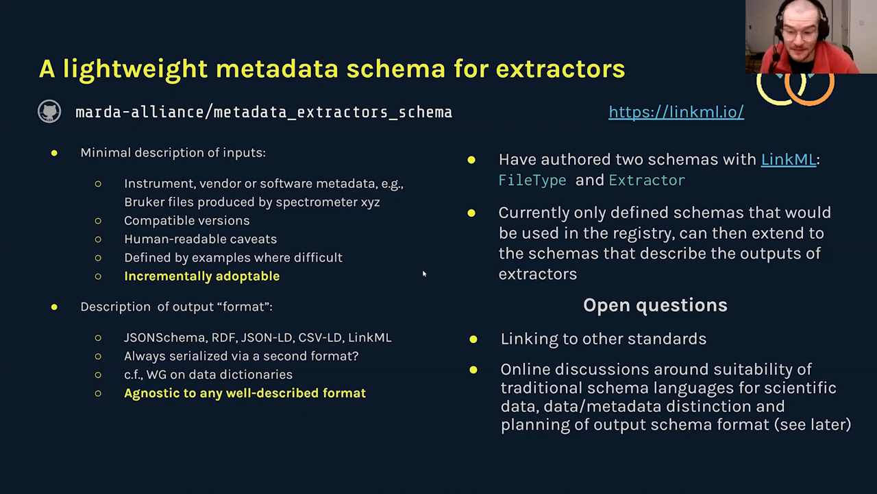
mouse_move(497, 340)
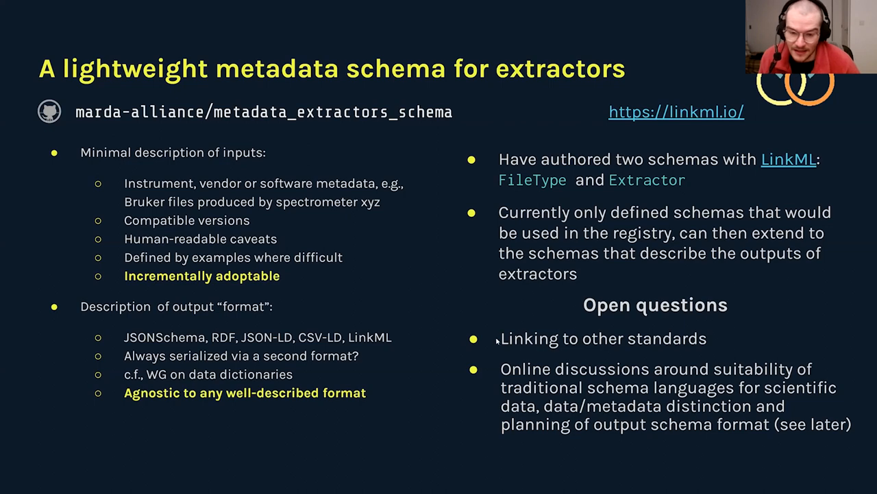
mouse_move(471, 351)
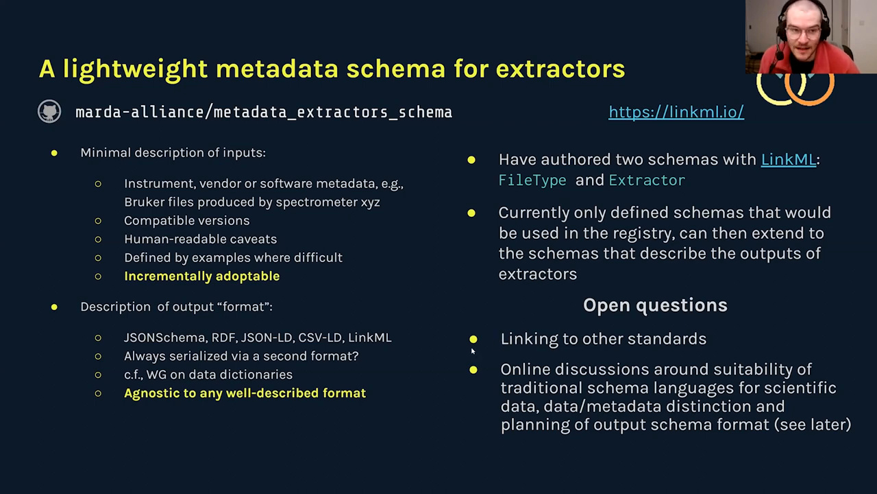
Step: Show the common API specification slide, then switch to the live registry's raw JSON parser listing
key("Right")
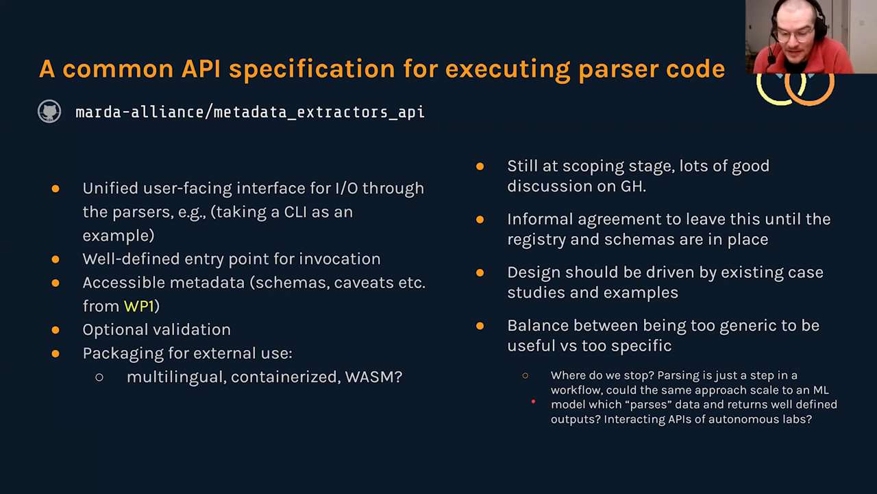
left_click(113, 8)
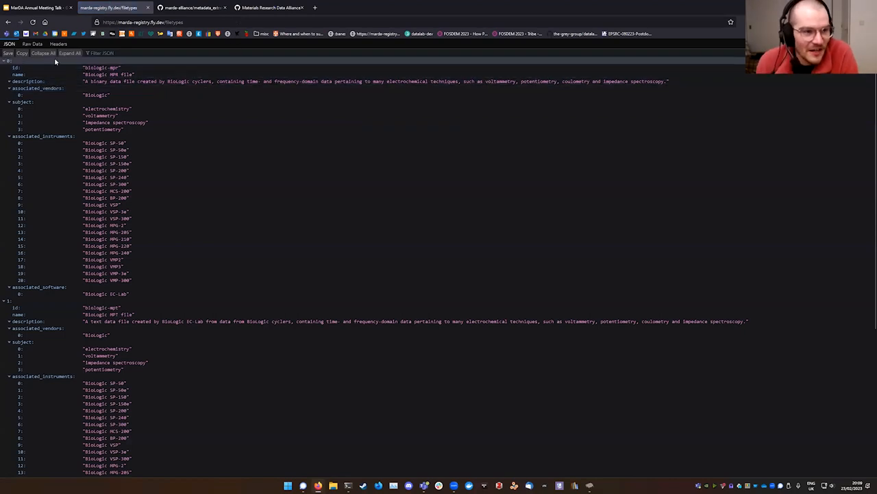
Step: Browse the Biologic registry JSON entries, then return to the searchable parser registry slide with its bullets
left_click(42, 52)
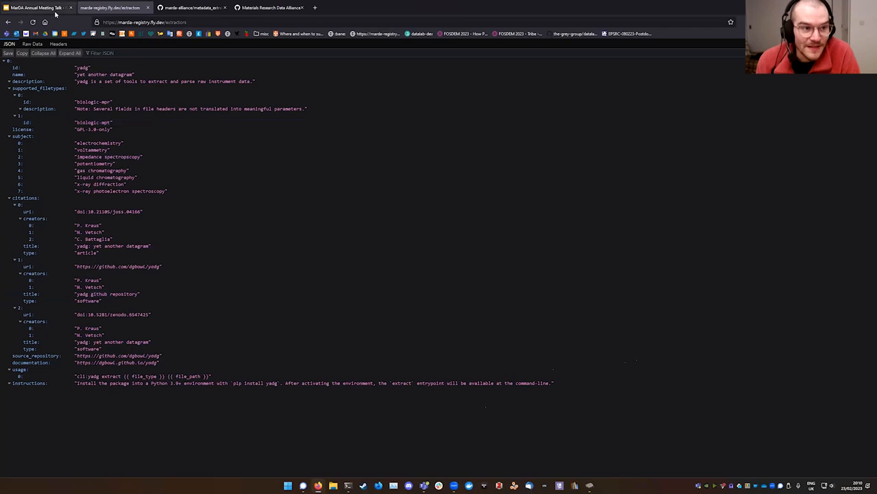
left_click(38, 8)
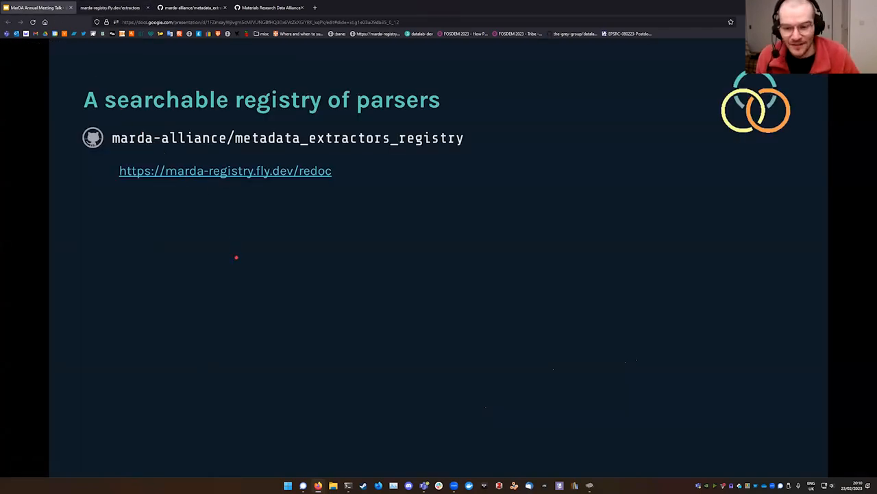
key("Right")
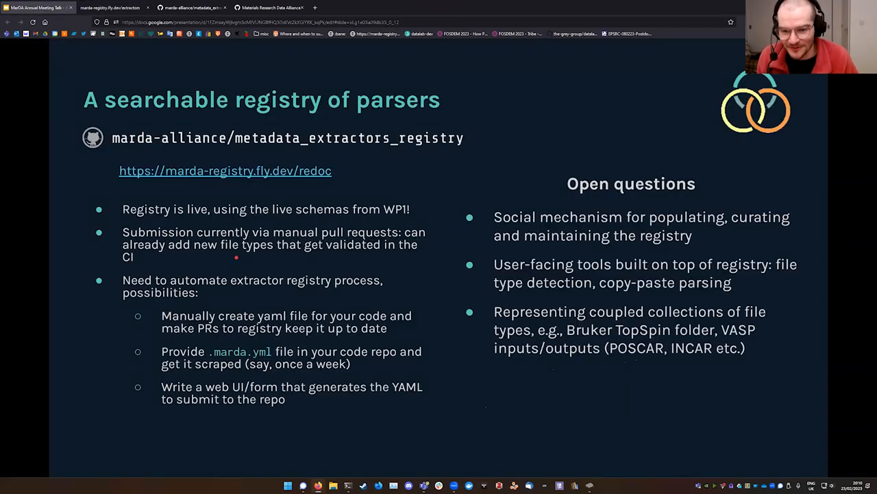